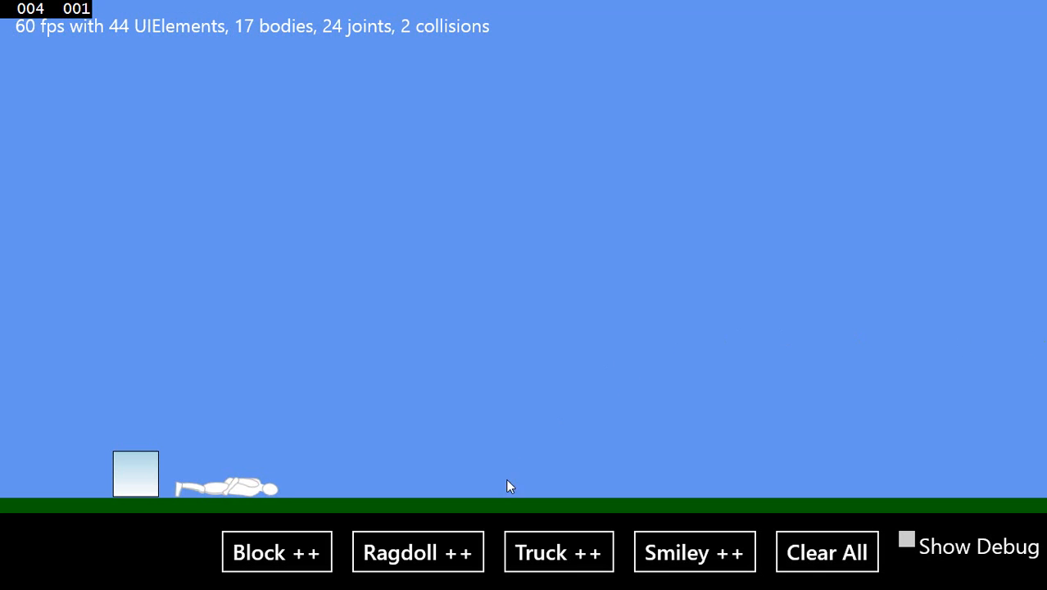
Spawn extra blocks, a ragdoll and a red truck into the physics scene.
click(418, 552)
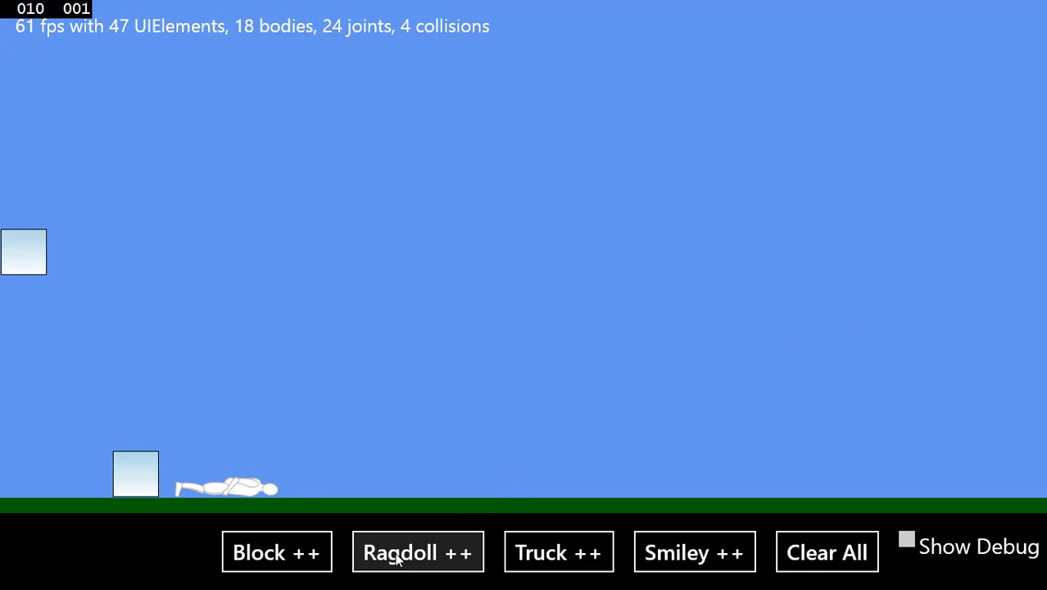
click(418, 551)
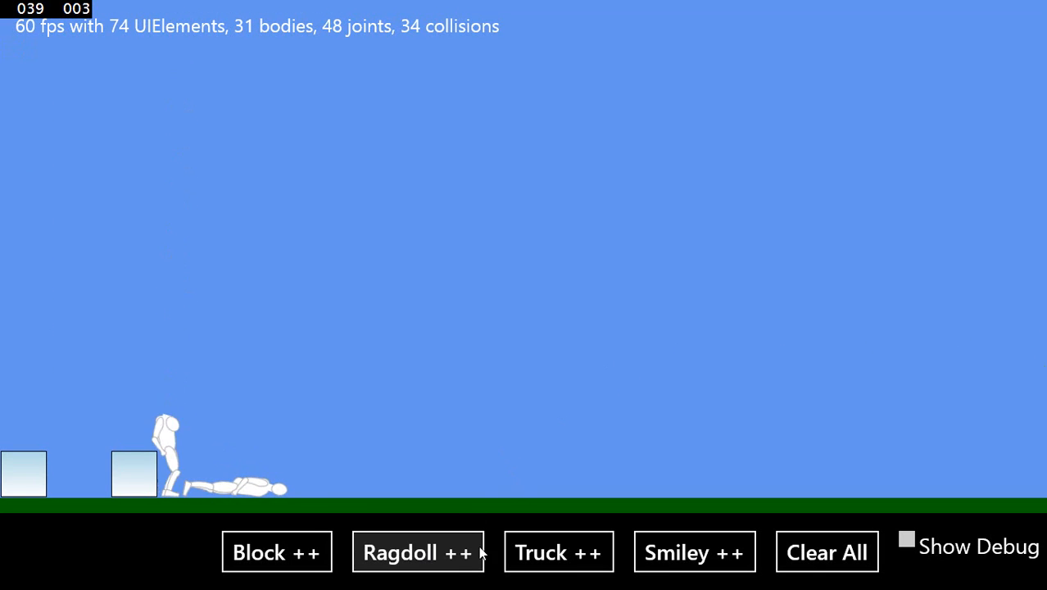
click(558, 551)
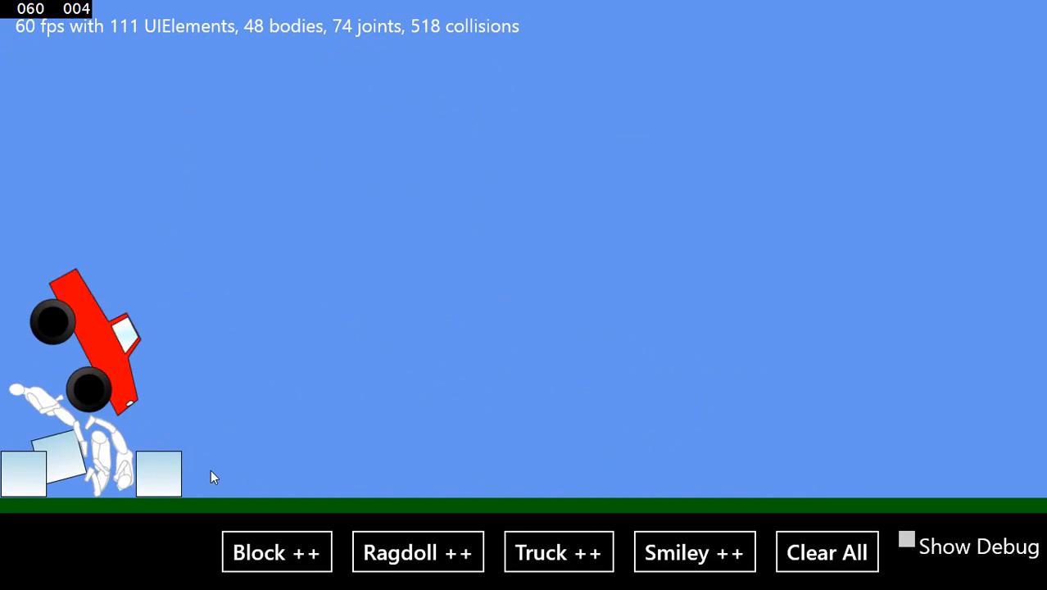
click(694, 551)
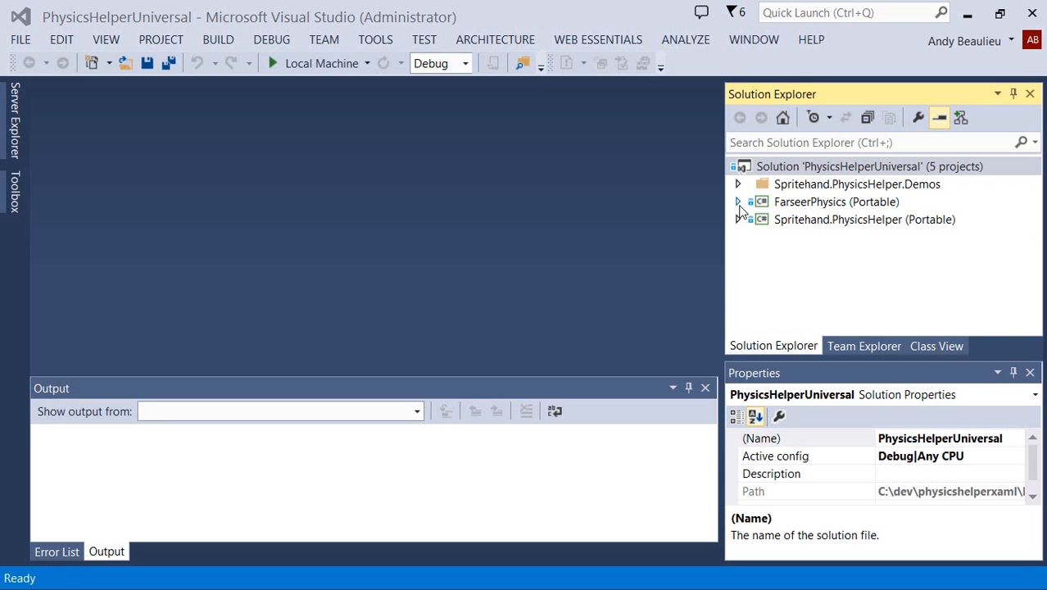
click(738, 201)
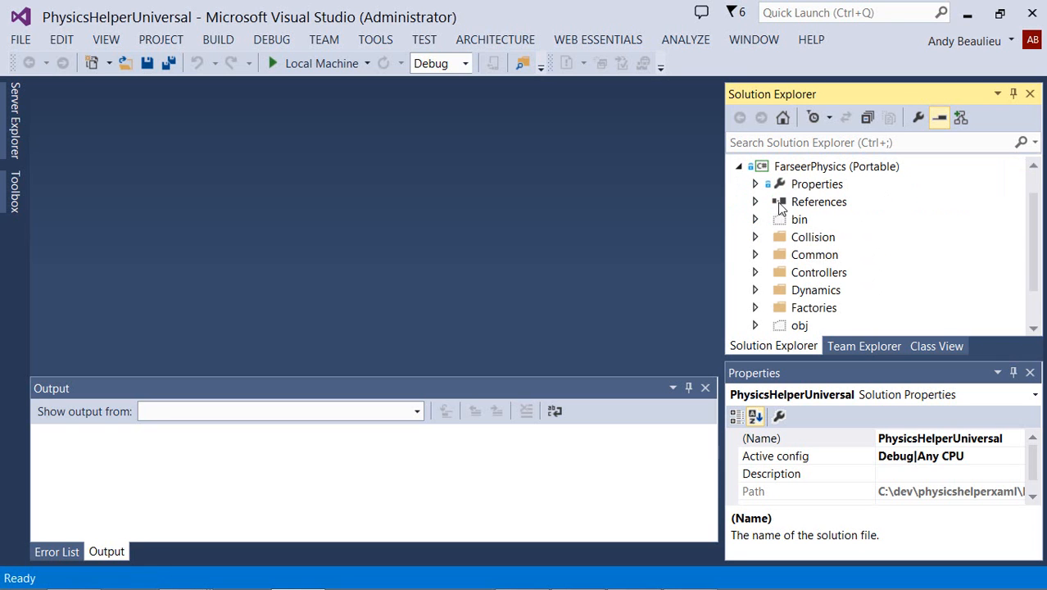
mouse_move(800, 285)
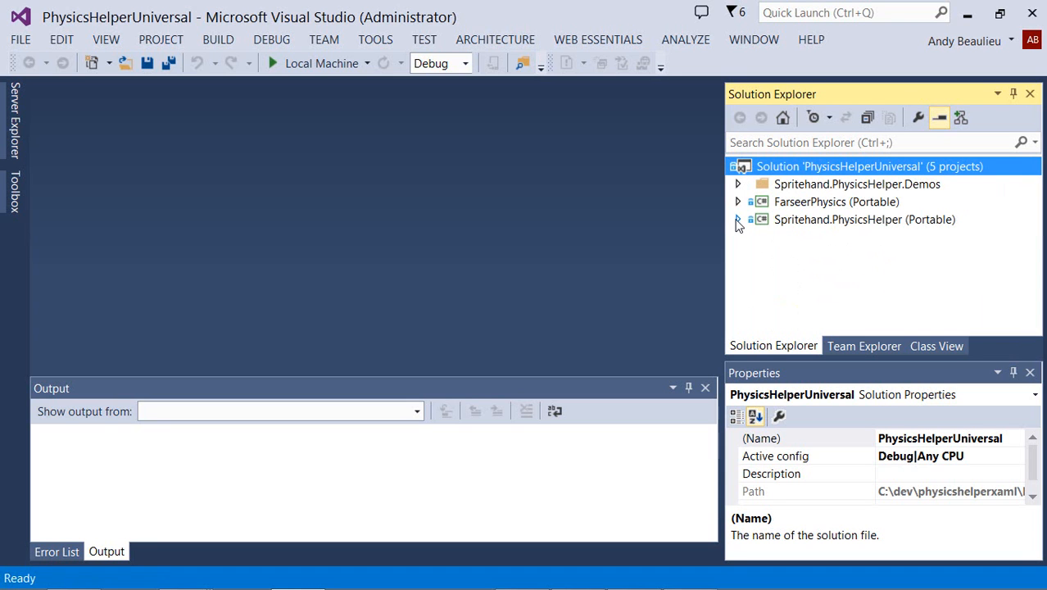
click(737, 220)
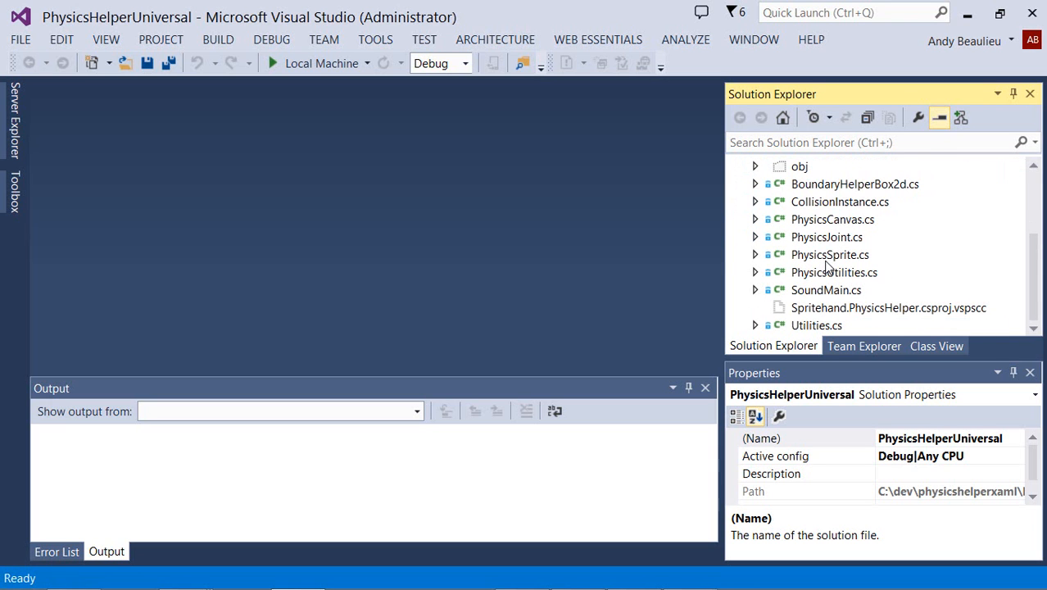
mouse_move(893, 221)
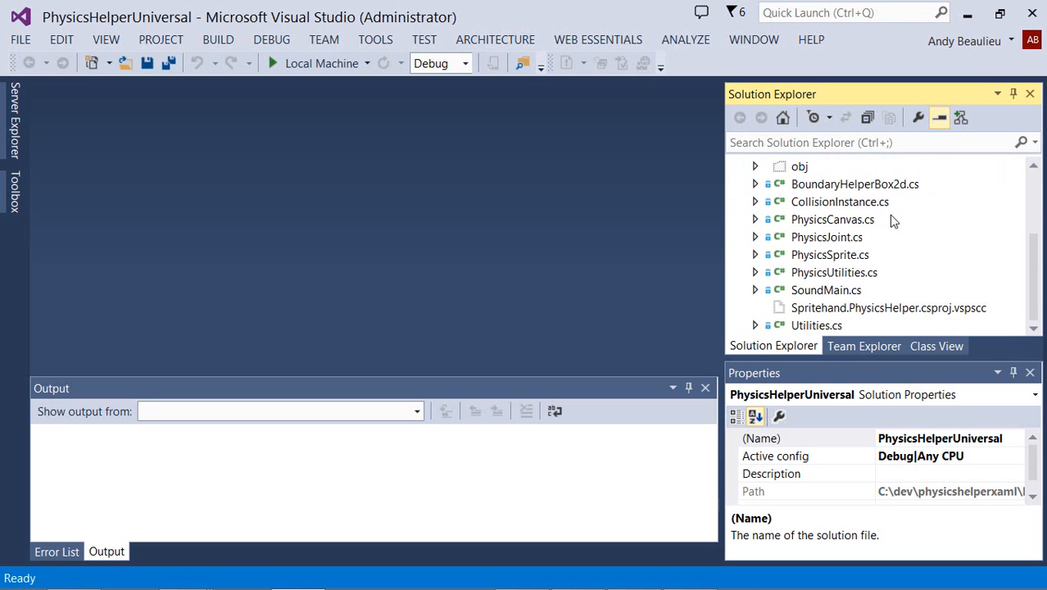
mouse_move(827, 299)
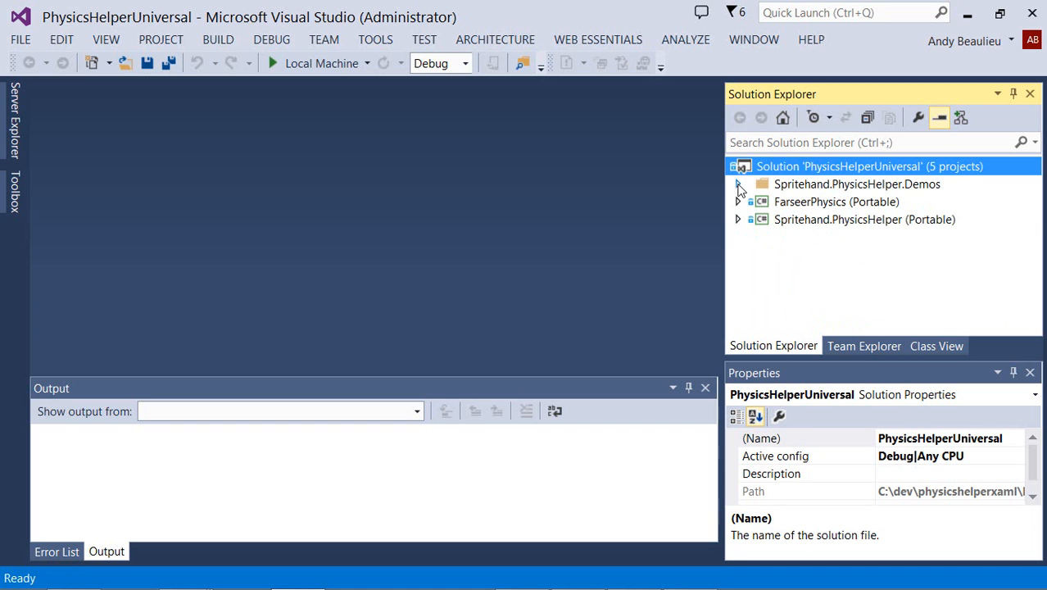
Expand Spritehand.PhysicsHelper.Demos and its Shared project, then open ucMainGame.xaml.
click(738, 183)
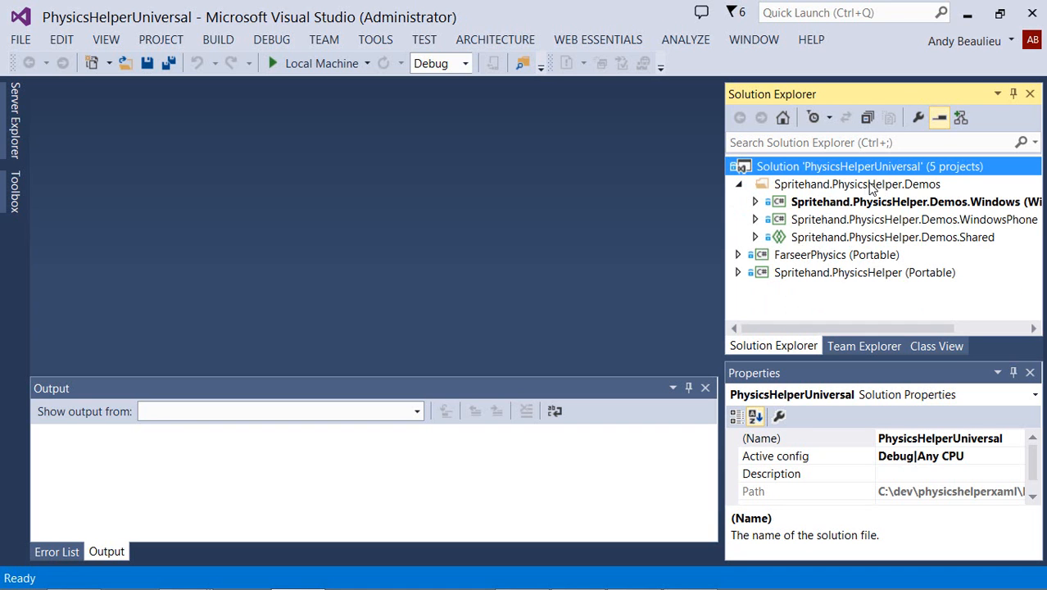
mouse_move(913, 202)
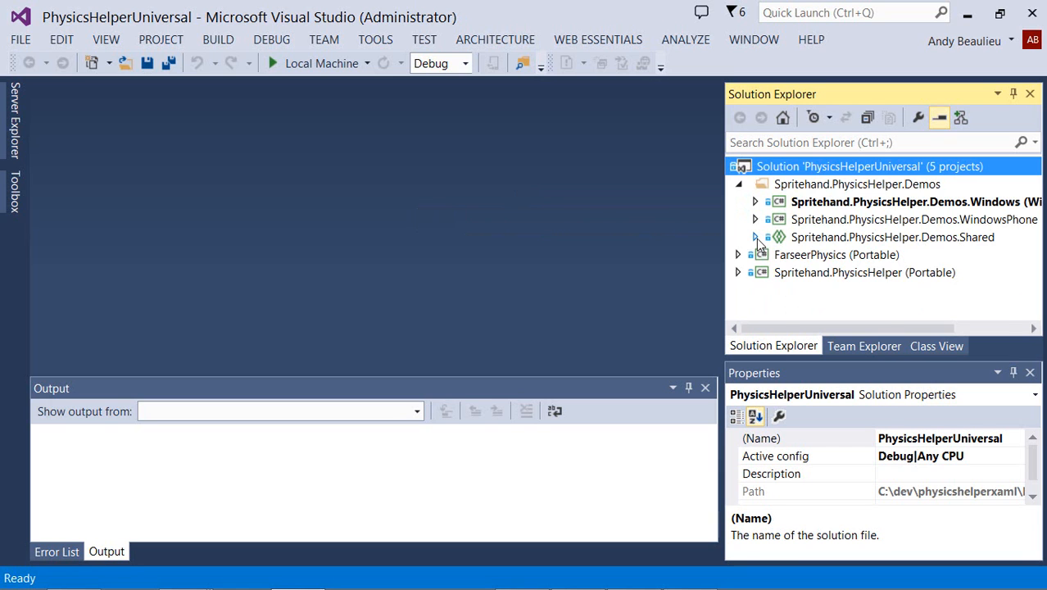
click(755, 237)
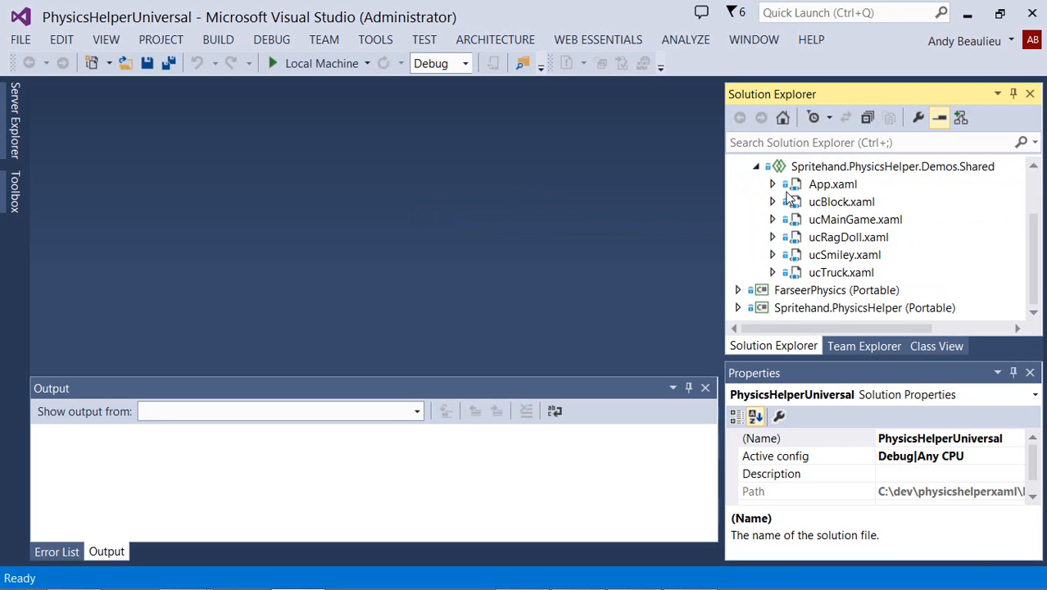
mouse_move(837, 270)
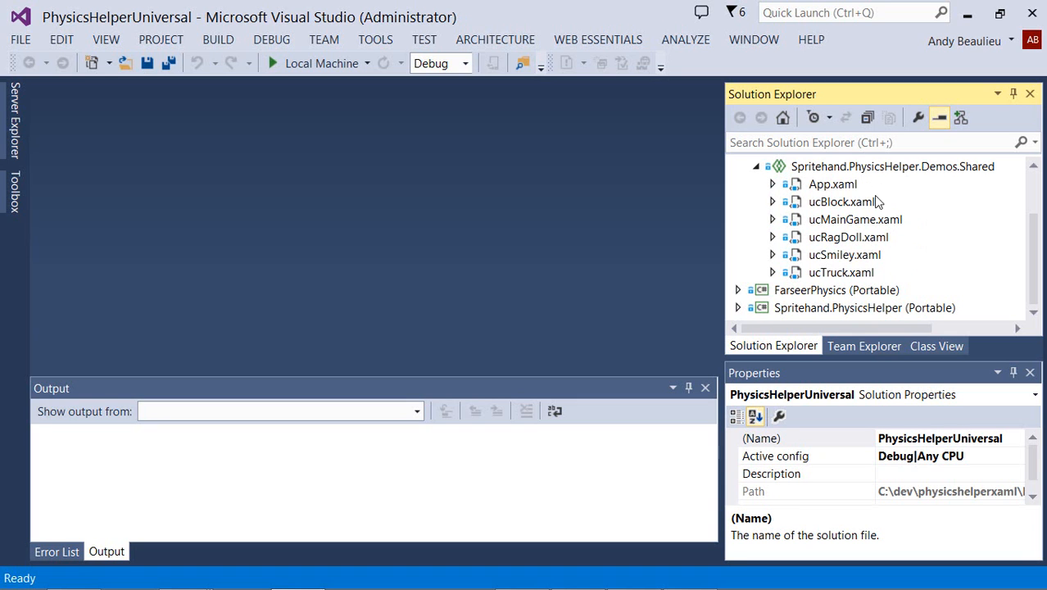
mouse_move(832, 199)
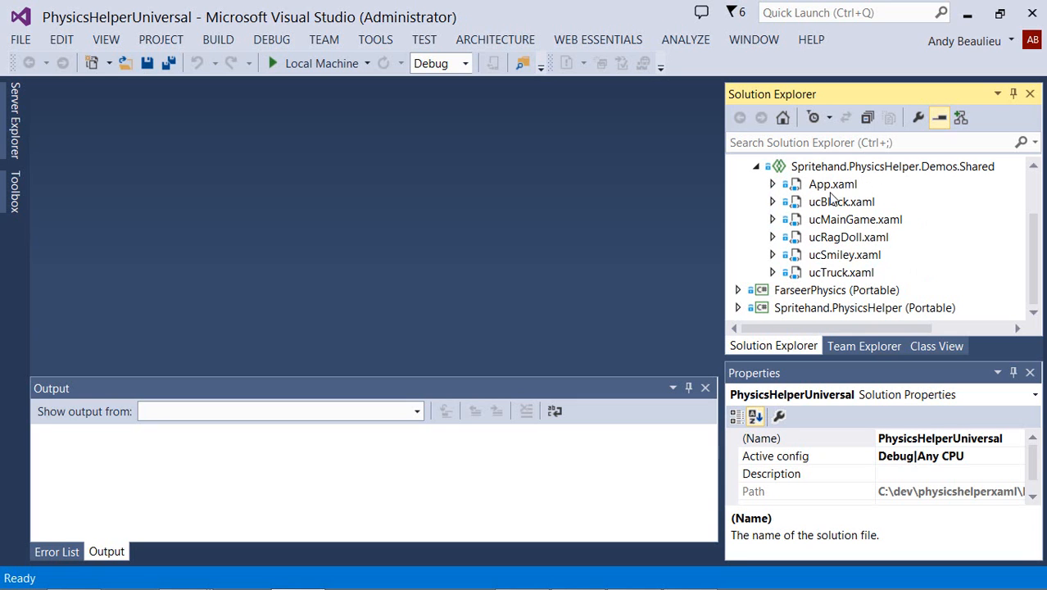
mouse_move(837, 229)
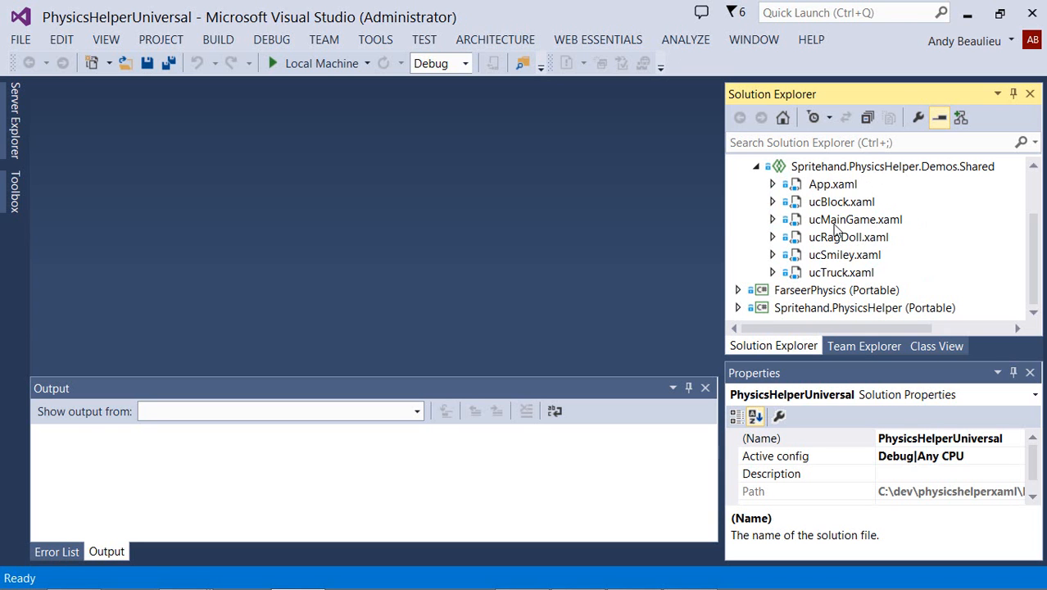
click(855, 218)
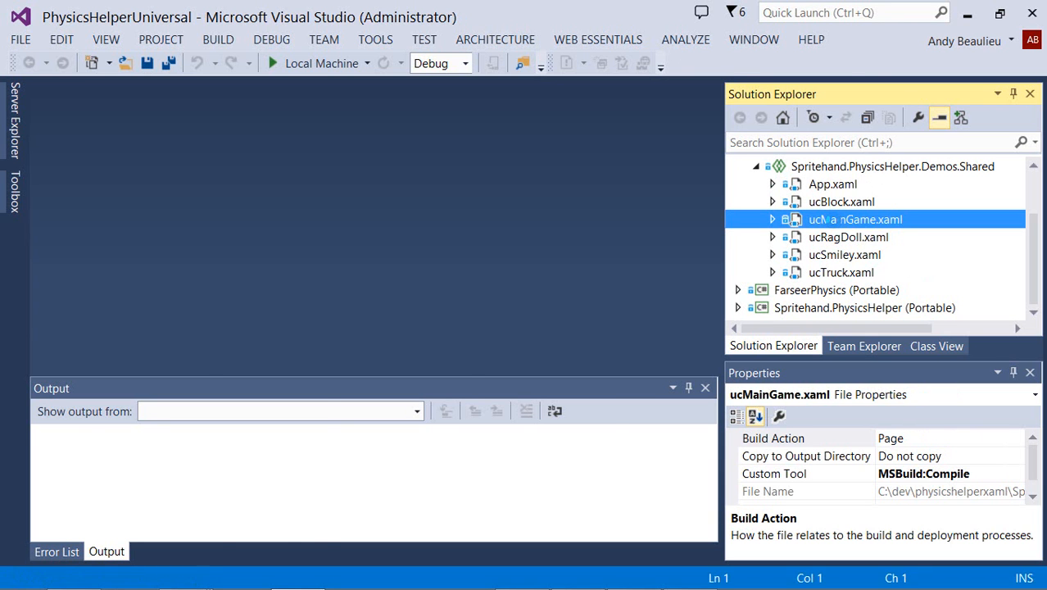
double_click(855, 218)
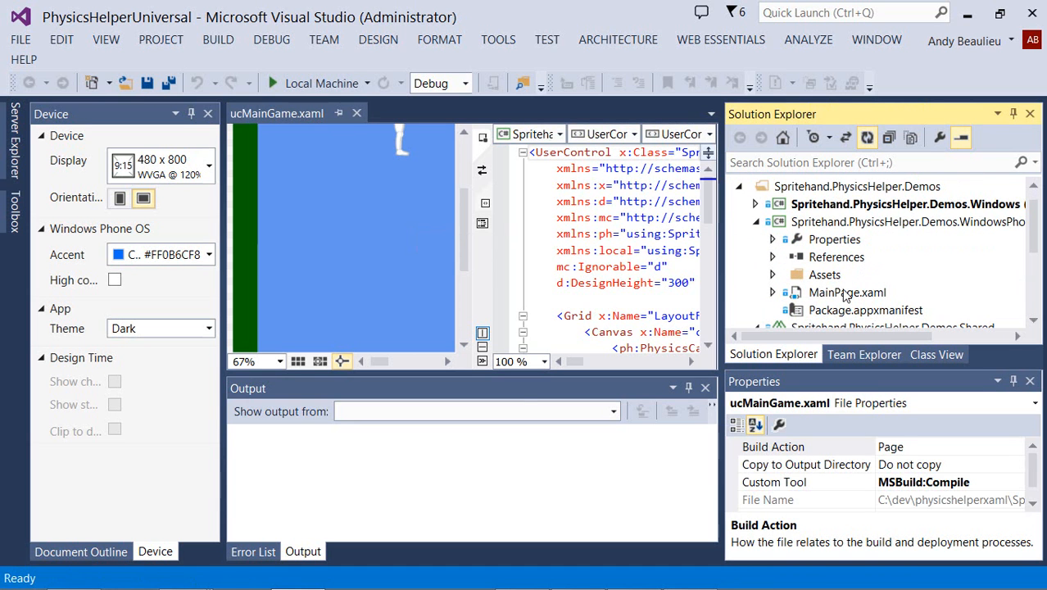
Open the Windows Phone MainPage.xaml, auto-hide the Device pane, and scroll the markup.
double_click(846, 292)
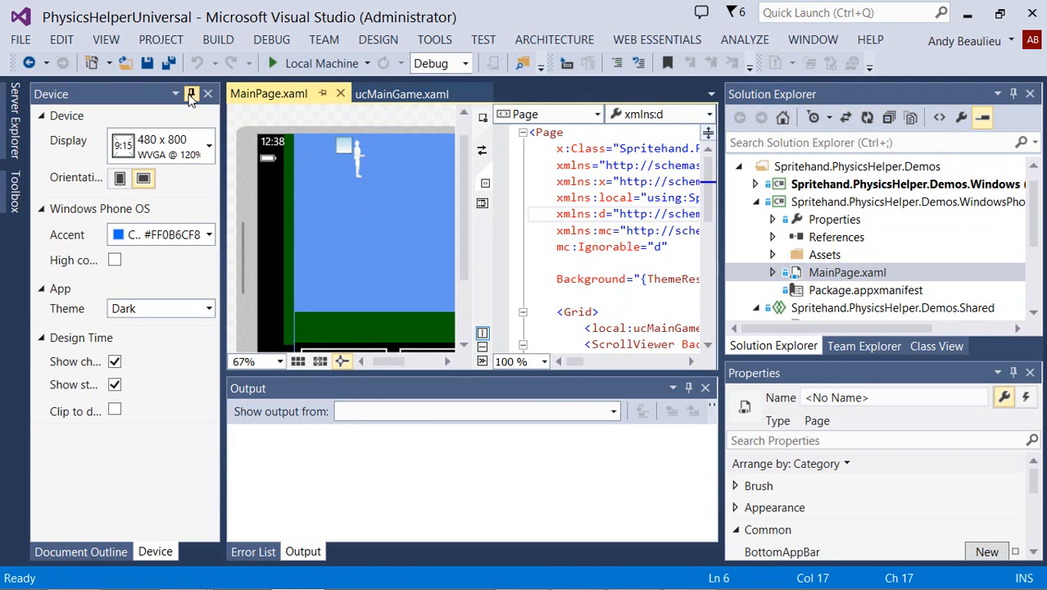
click(191, 93)
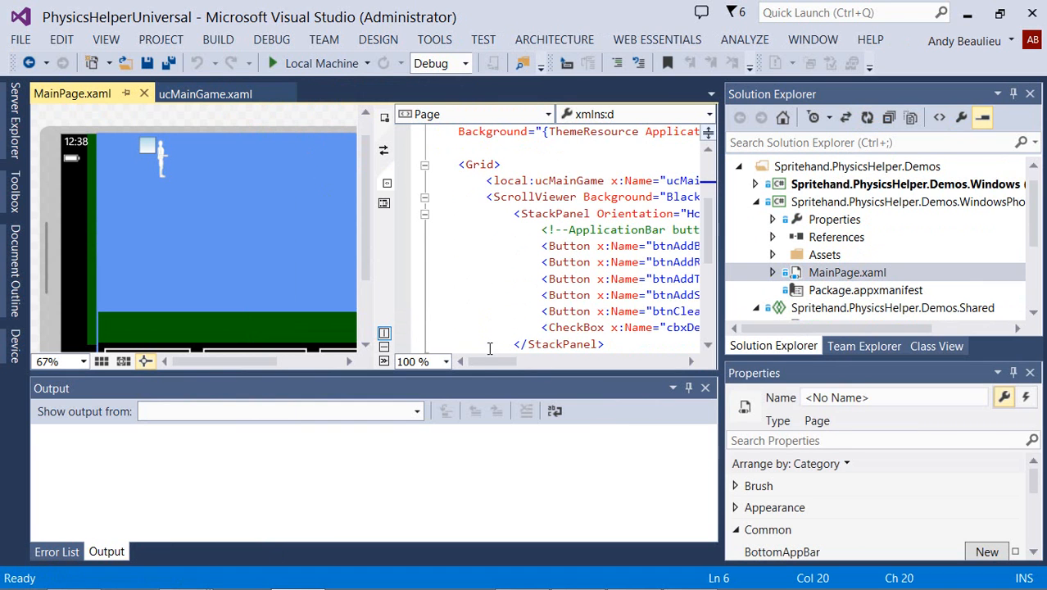
scroll(right, 3)
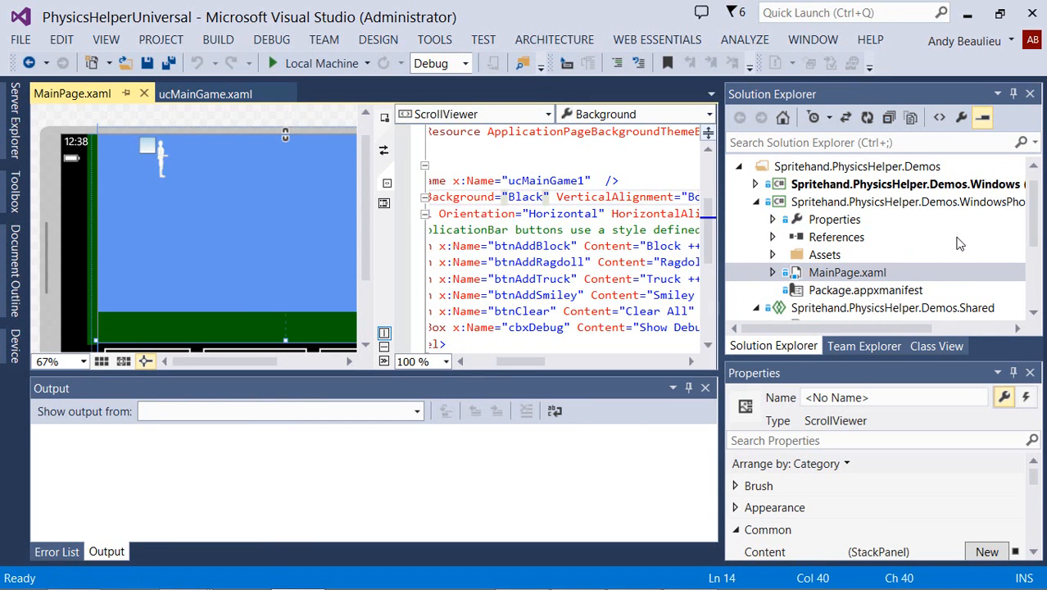
Collapse the WindowsPhone project and select the Windows demo project.
click(908, 201)
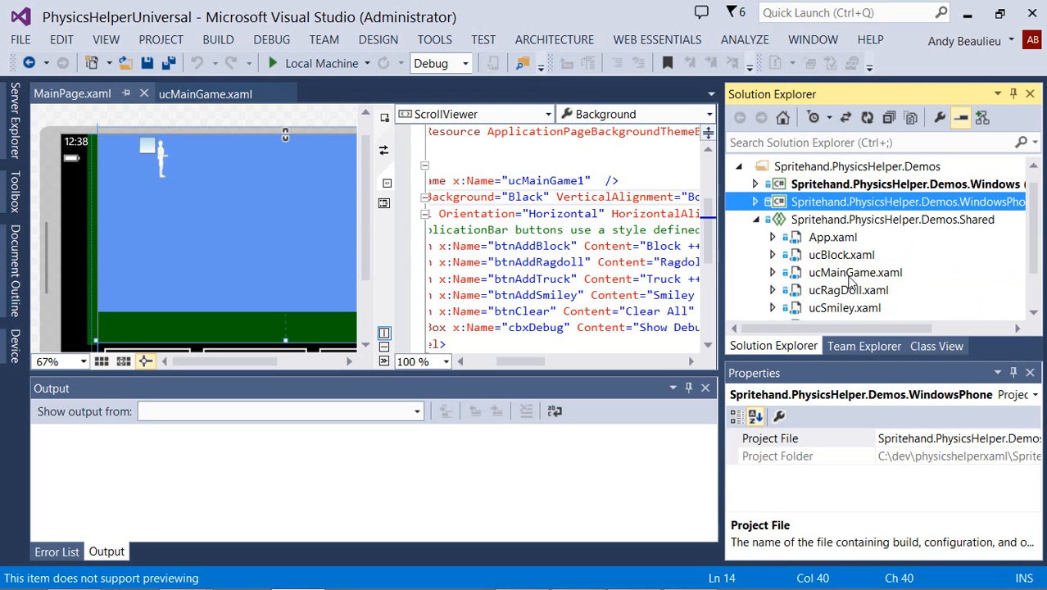
mouse_move(872, 280)
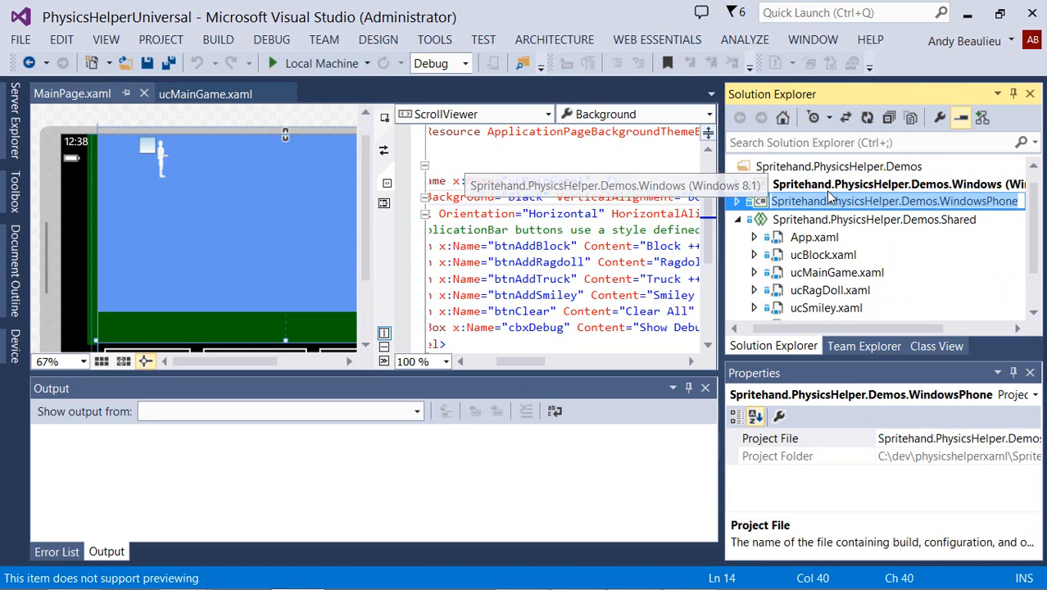
click(892, 184)
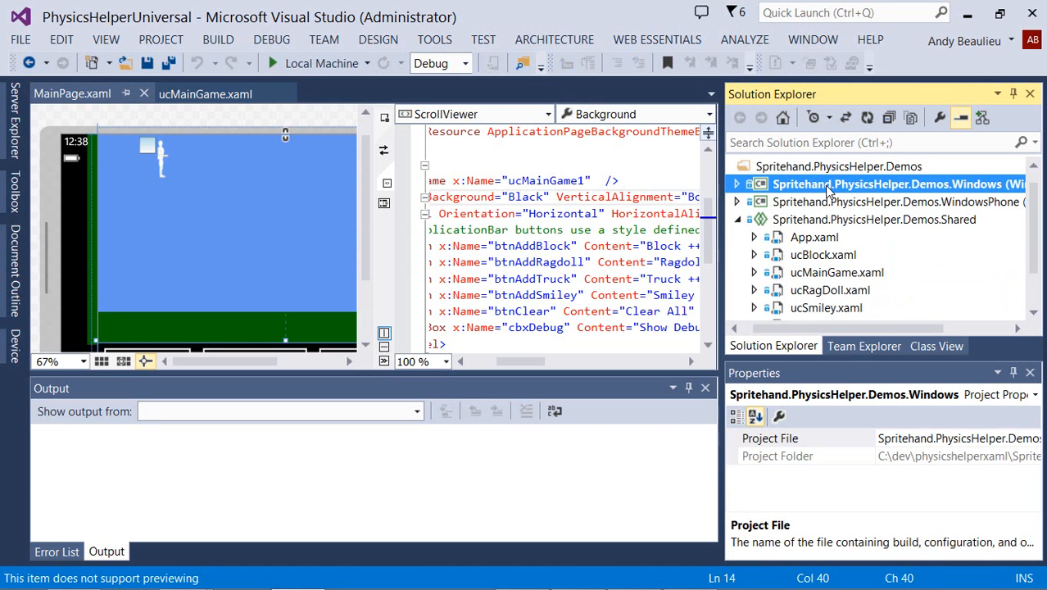
click(897, 201)
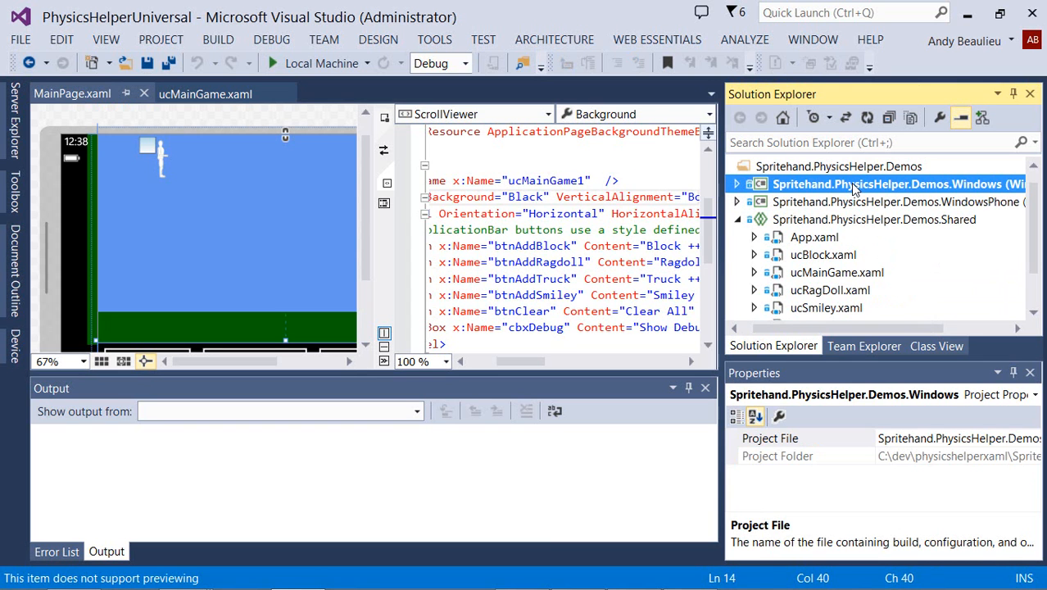
Set the Windows demo project as the StartUp Project.
right_click(896, 184)
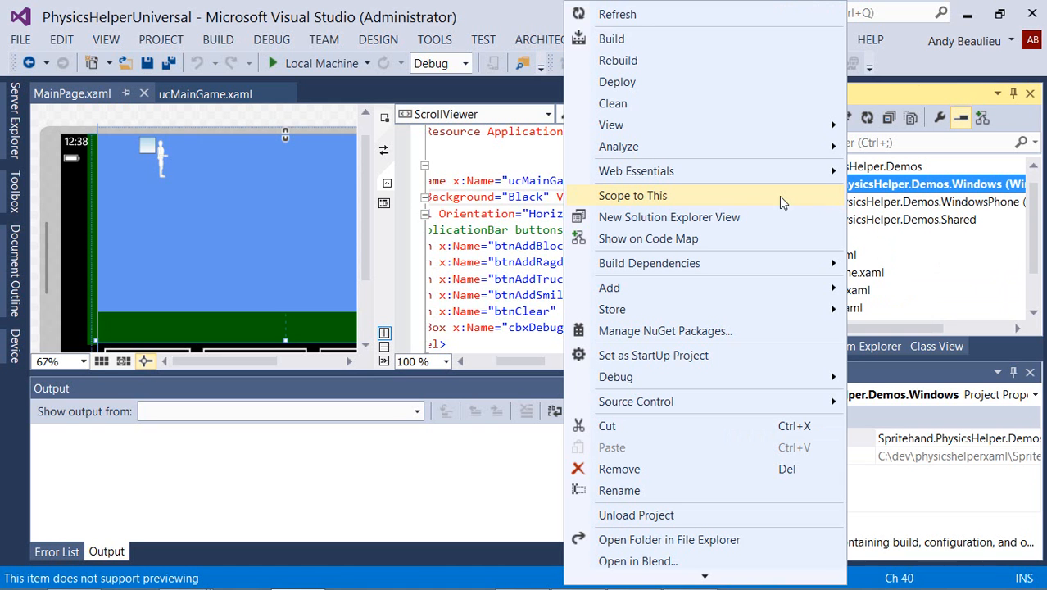
mouse_move(650, 355)
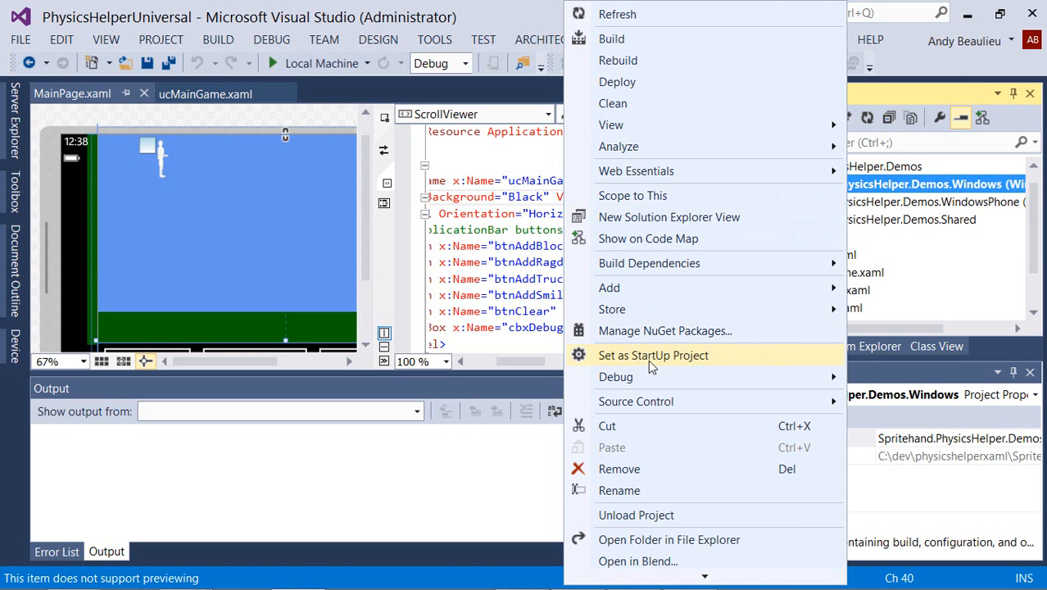
click(653, 355)
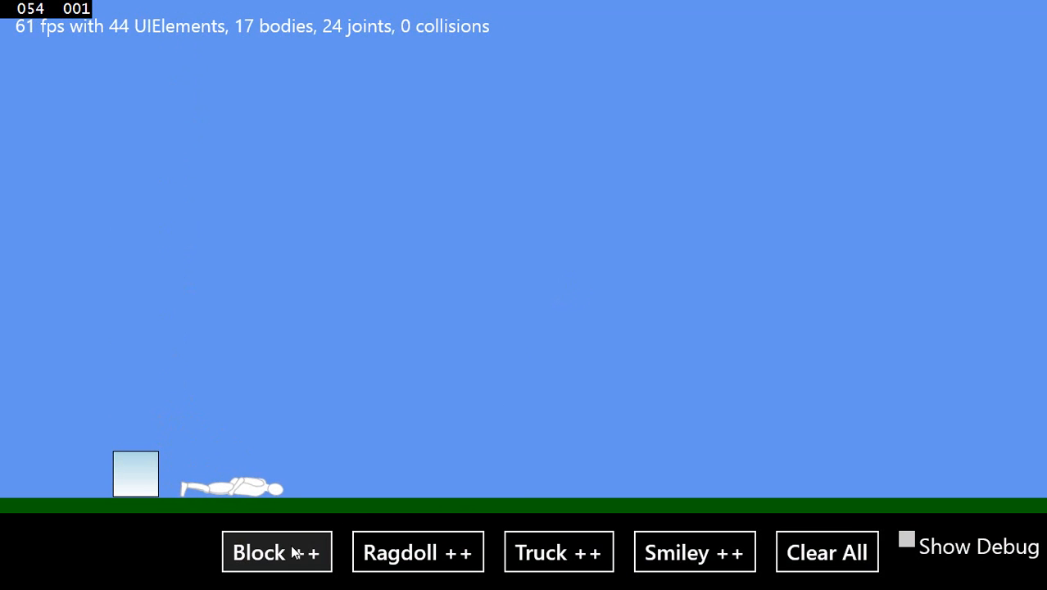
Add more blocks and ragdolls to the running demo, then enable Show Debug.
click(276, 551)
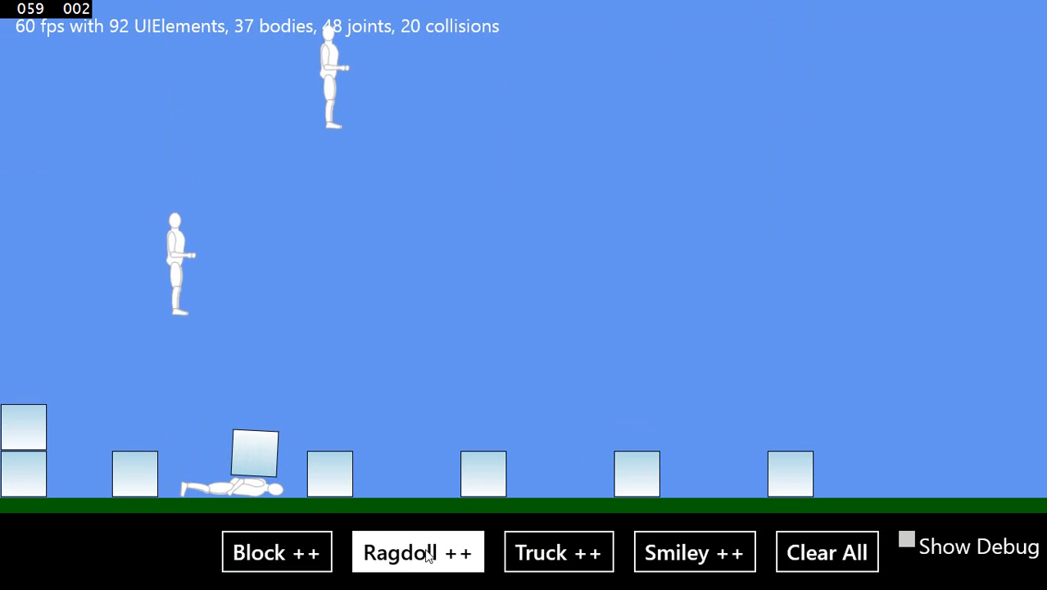
click(557, 551)
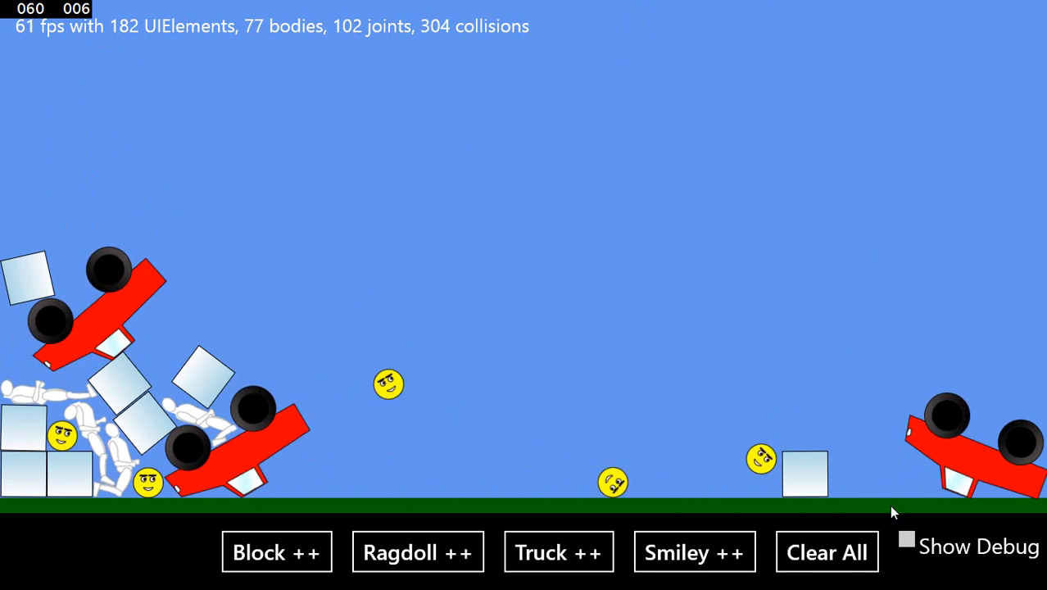
click(906, 538)
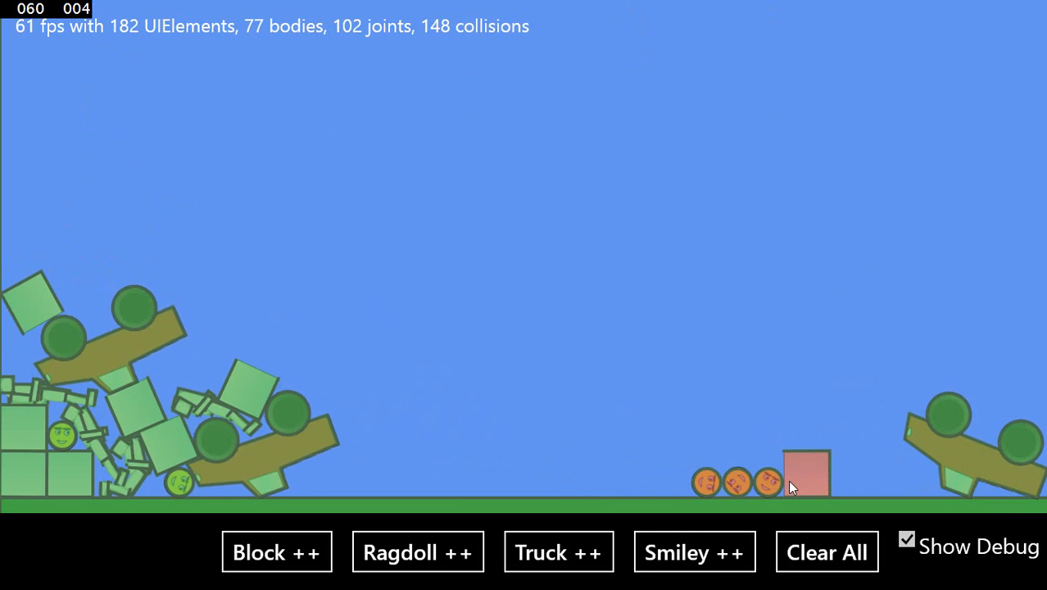
mouse_move(848, 480)
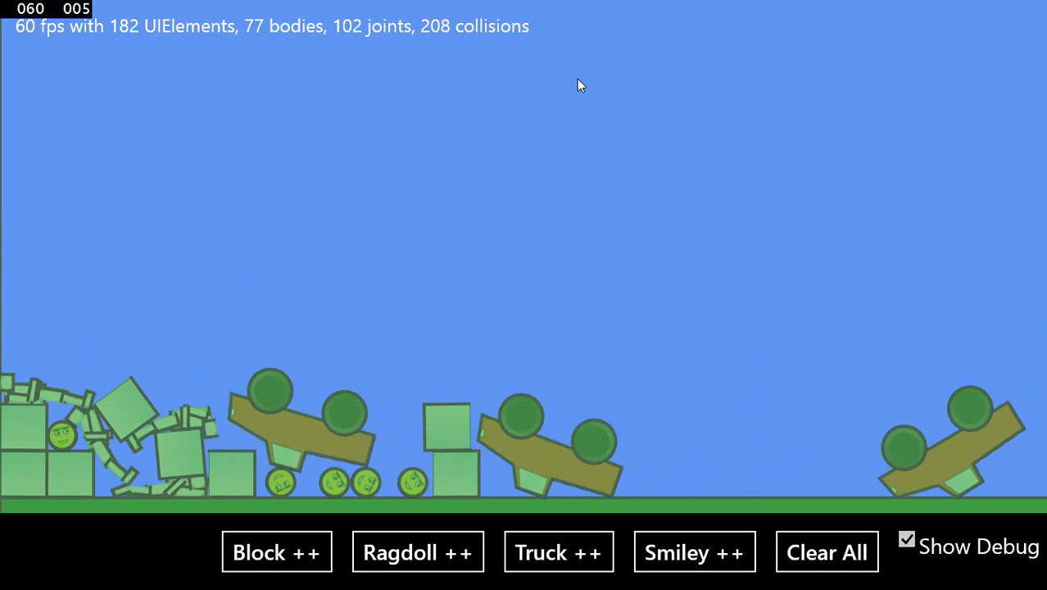
mouse_move(627, 152)
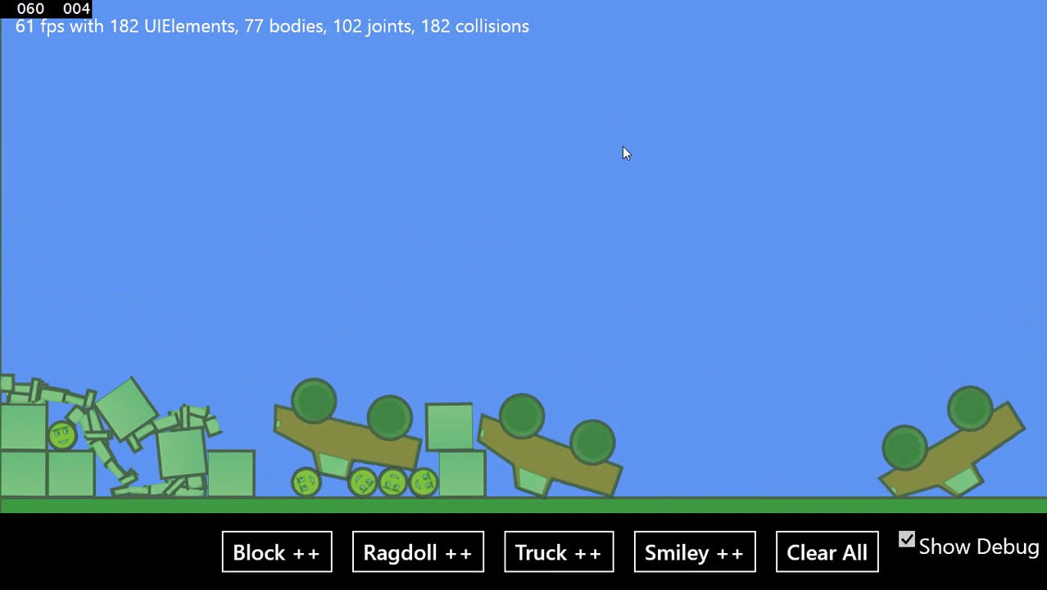
Close the running Physics Helper demo so the program exits with code 0.
click(560, 63)
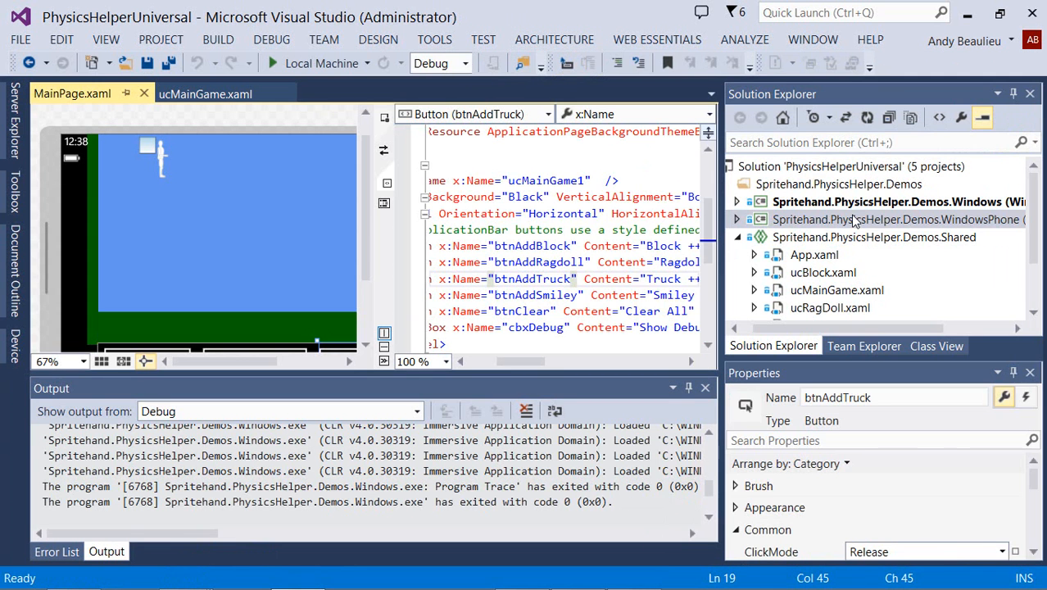
Select the WindowsPhone project and run it in the phone emulator.
click(873, 219)
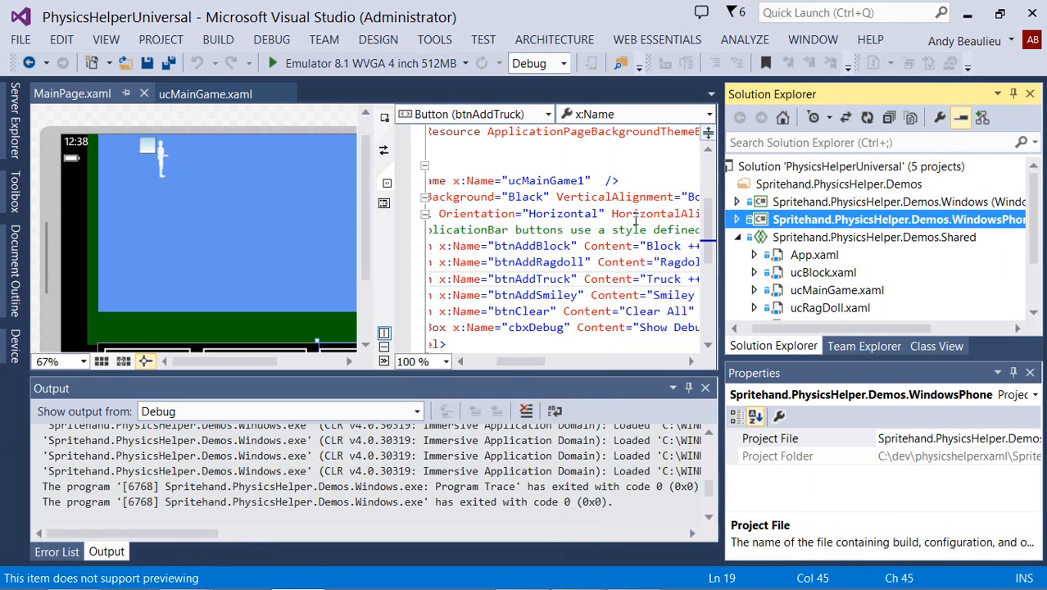
click(272, 63)
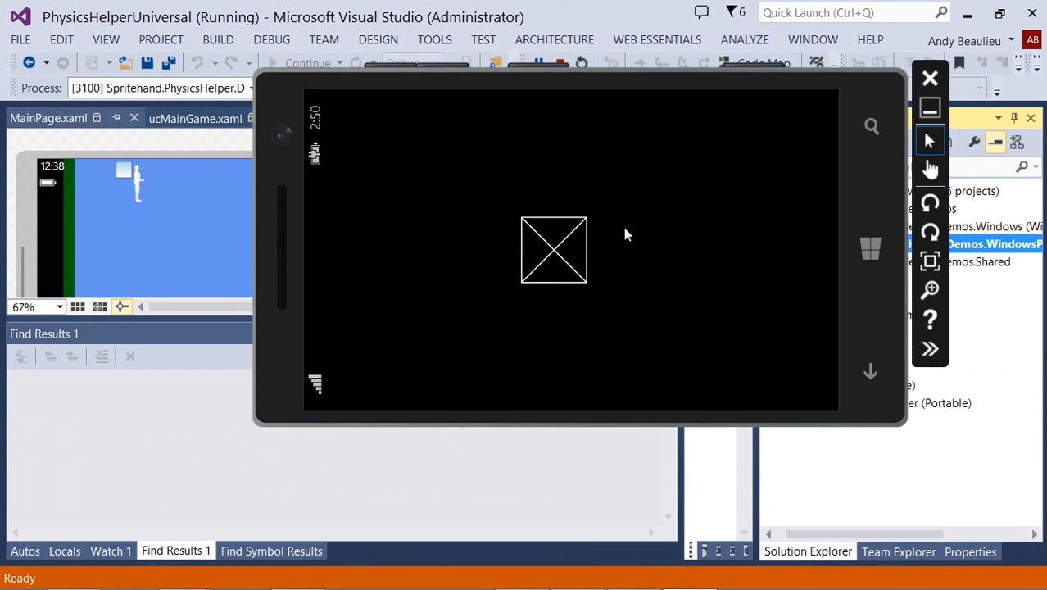